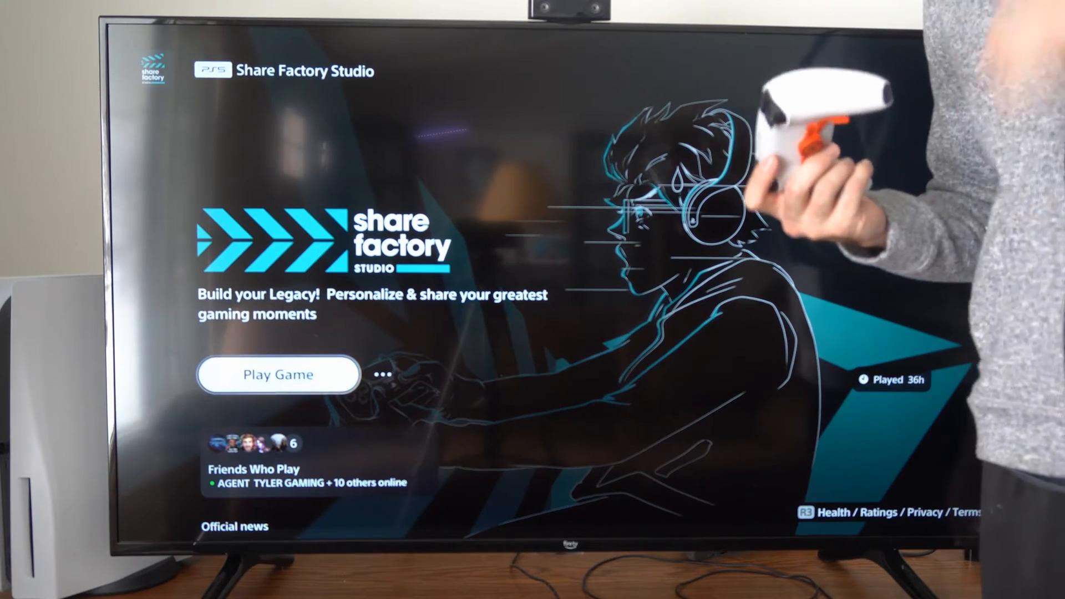
# Launch Share Factory Studio from the hub's Play Game option
pyautogui.click(278, 375)
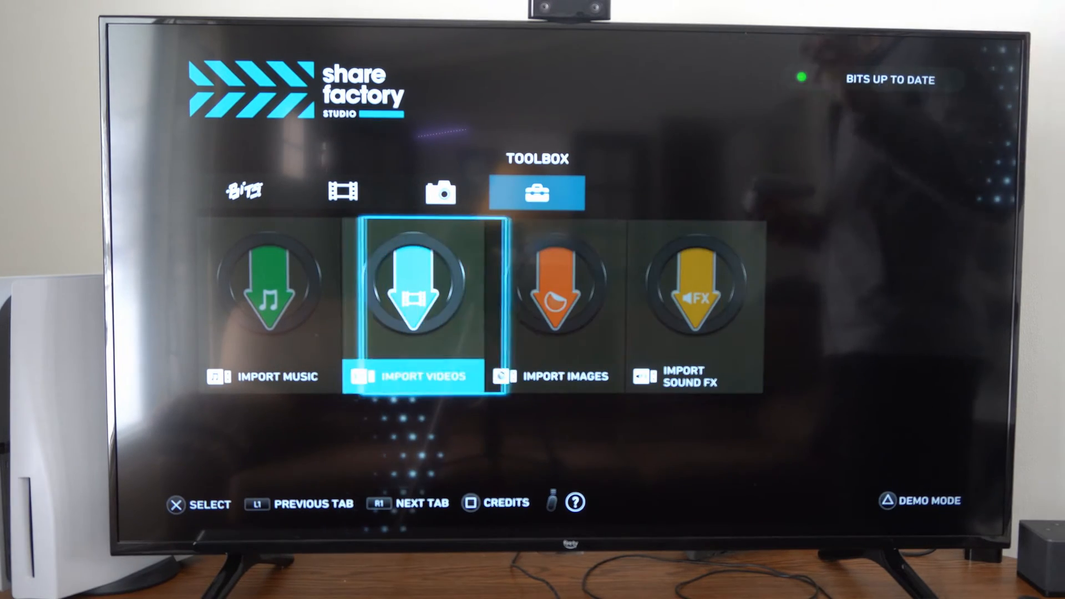
# Open the Import Music screen from the Toolbox
pyautogui.press('Left')
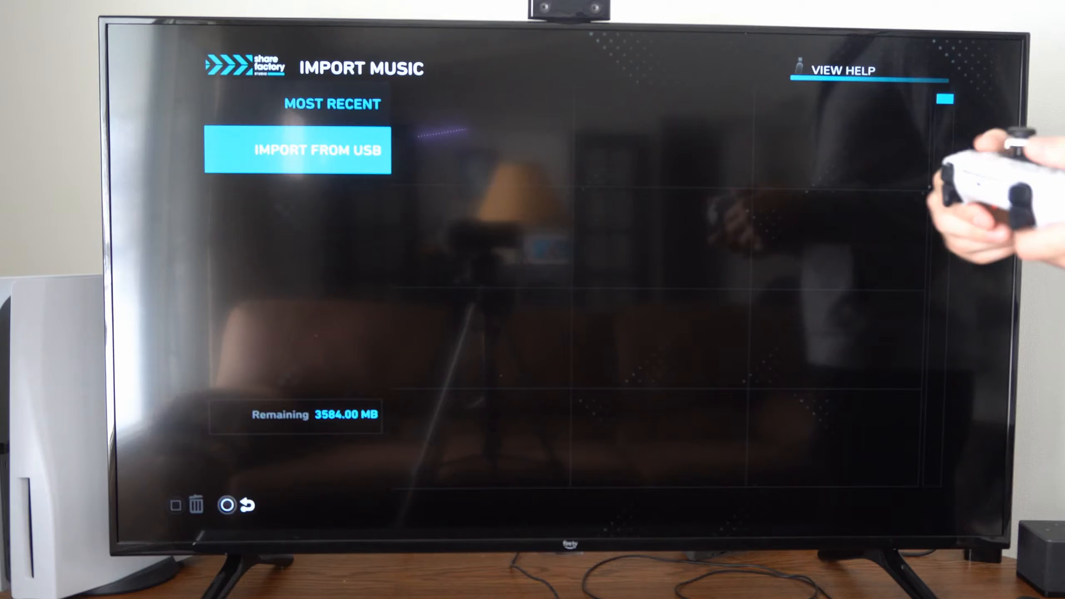
# Choose Import From USB for music, prompting for a SHAREFACTORY/Music USB drive
pyautogui.click(297, 150)
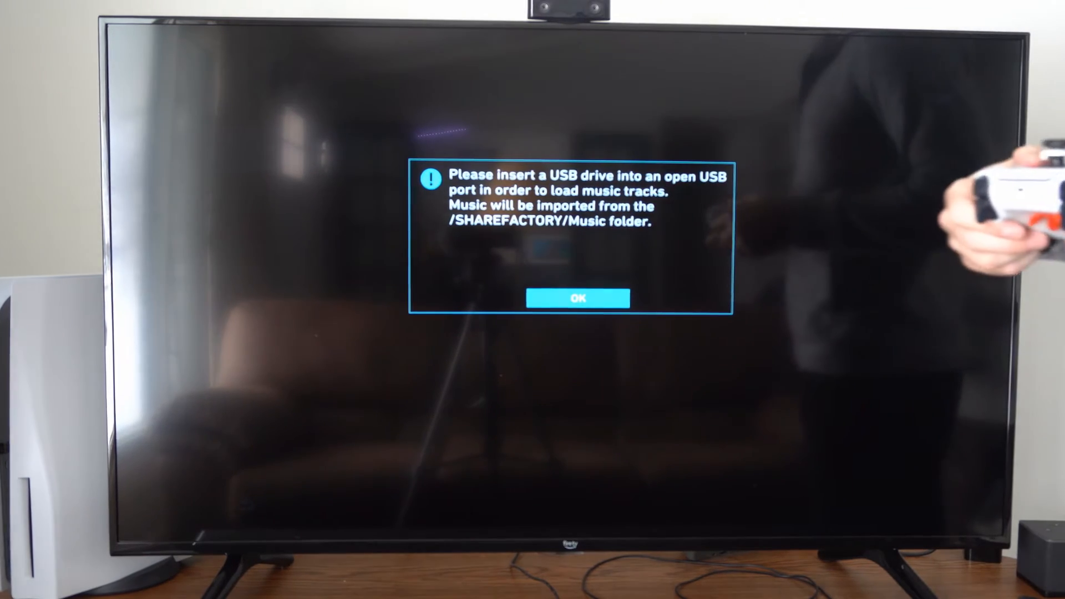
# Dismiss the insert-USB prompt and reach Import Videos with the two Call of Duty clips
pyautogui.click(577, 299)
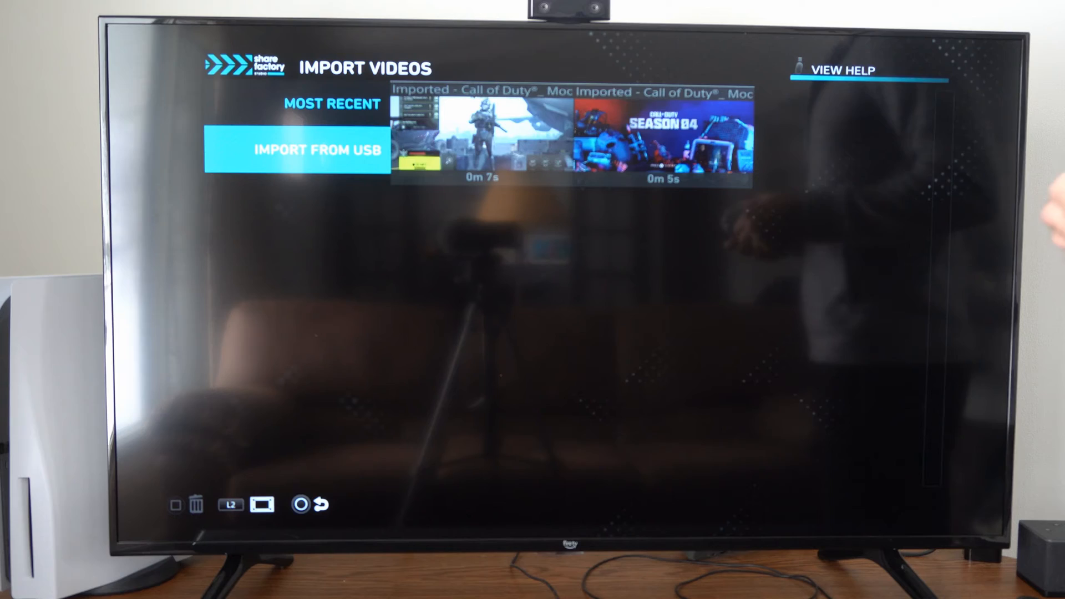
# Open Import Images, showing five imported pictures with 61.86 MB remaining
pyautogui.click(317, 151)
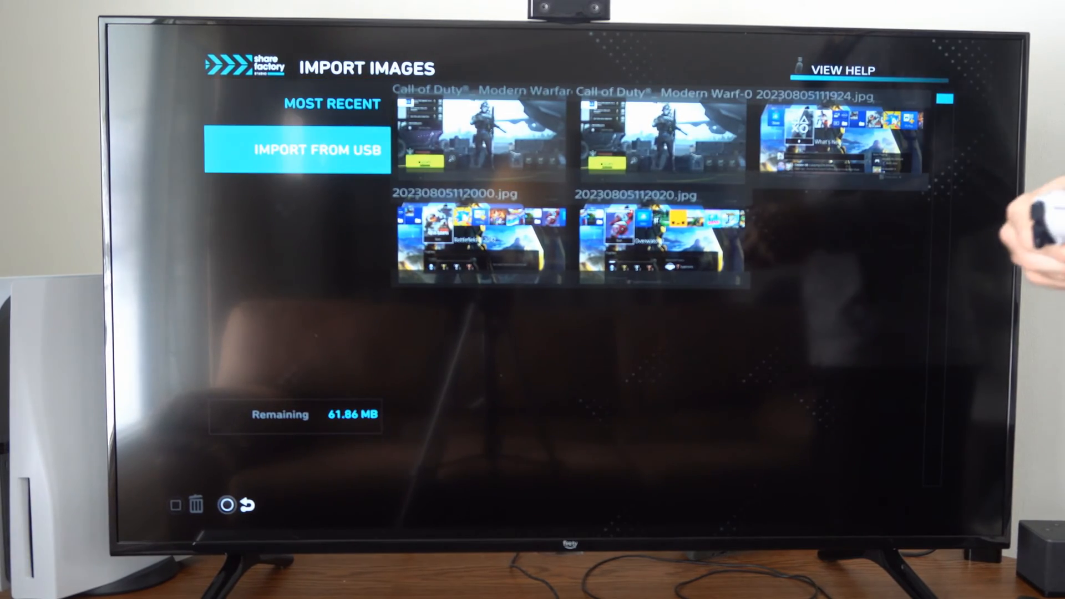
# Try Import From USB for images and dismiss the insert-USB prompt
pyautogui.click(297, 150)
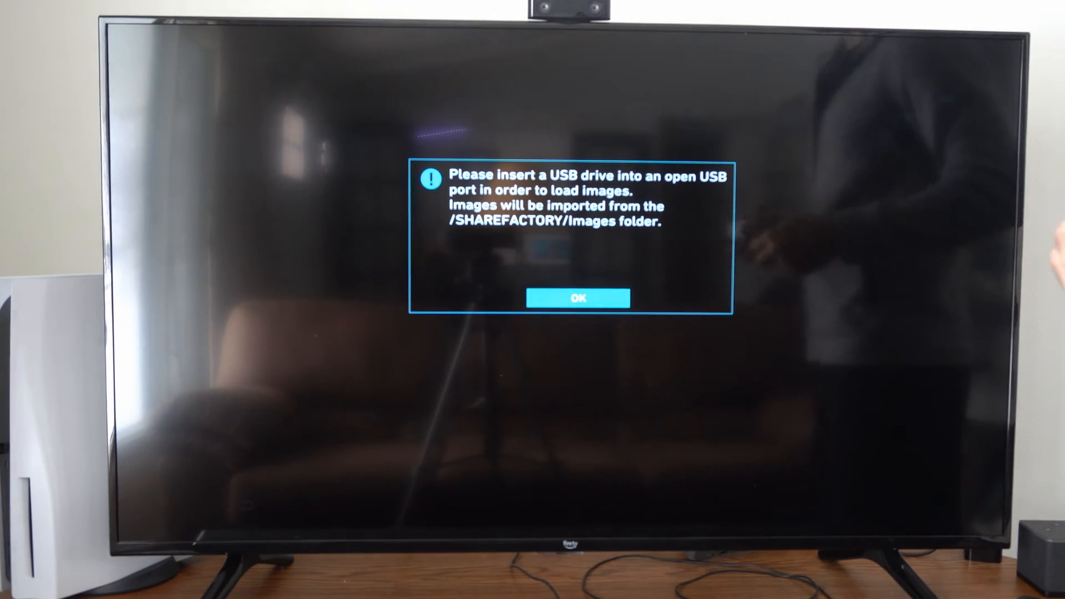
pyautogui.click(577, 298)
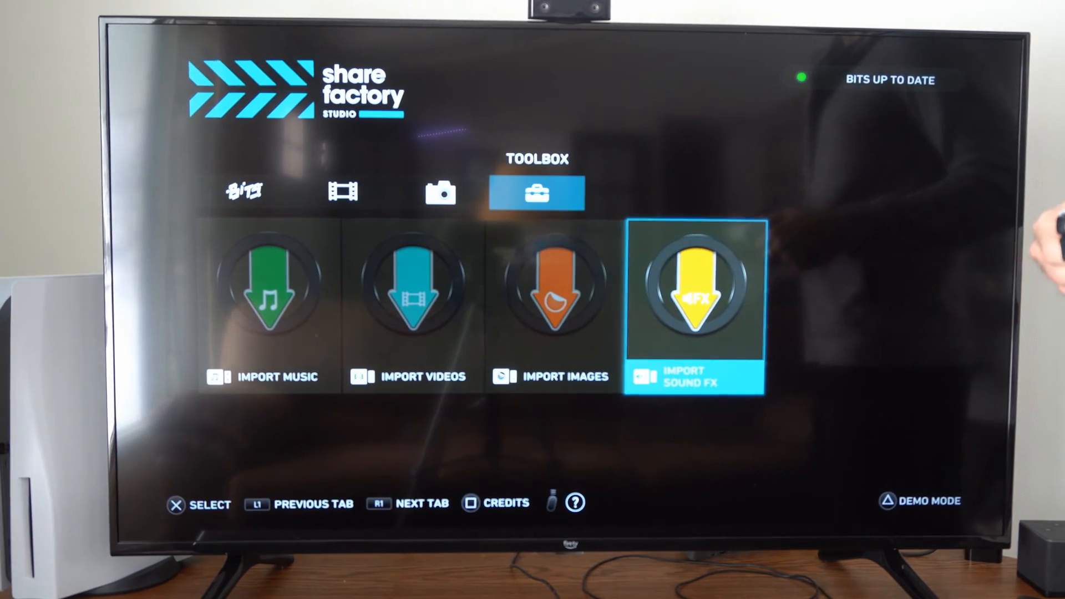
# Open Import Sound FX, then open a Call of Duty project's add menu
pyautogui.click(694, 290)
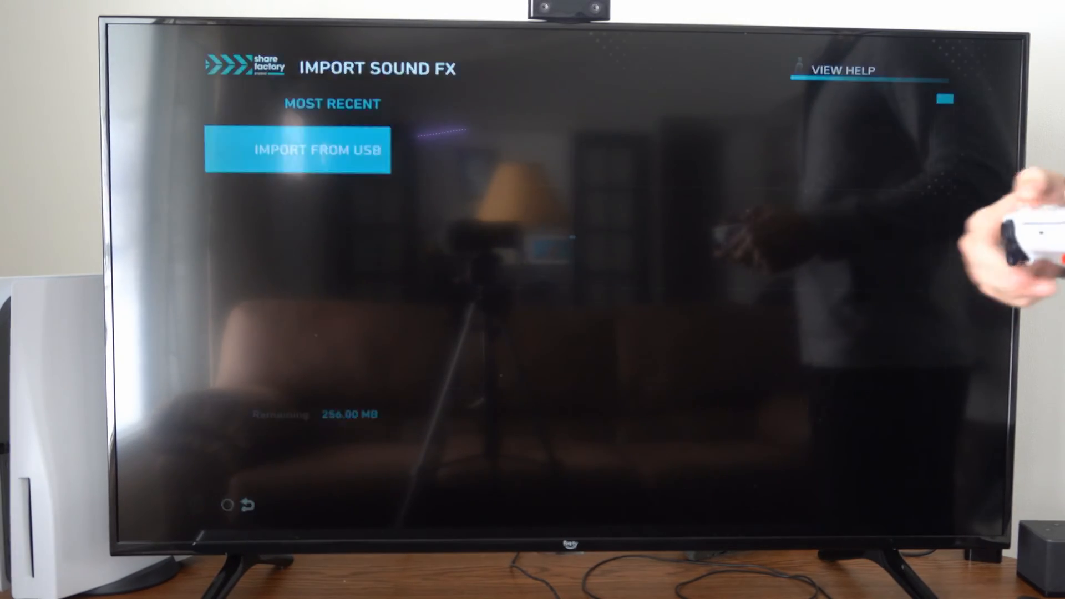
pyautogui.click(298, 150)
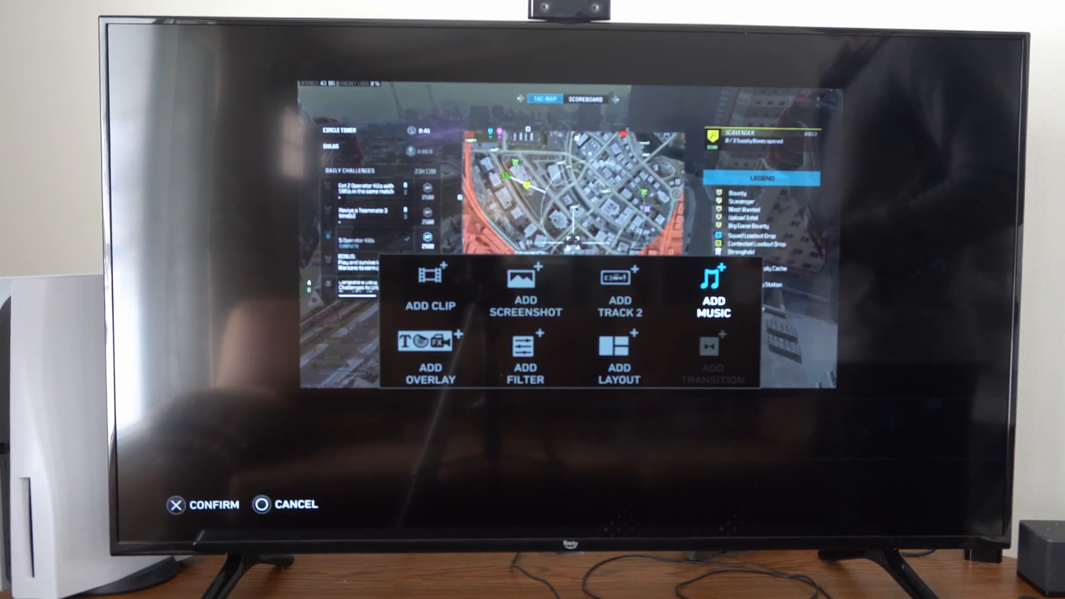
# Try adding music from USB, dismiss the prompt, and reach Choose Clips
pyautogui.click(711, 293)
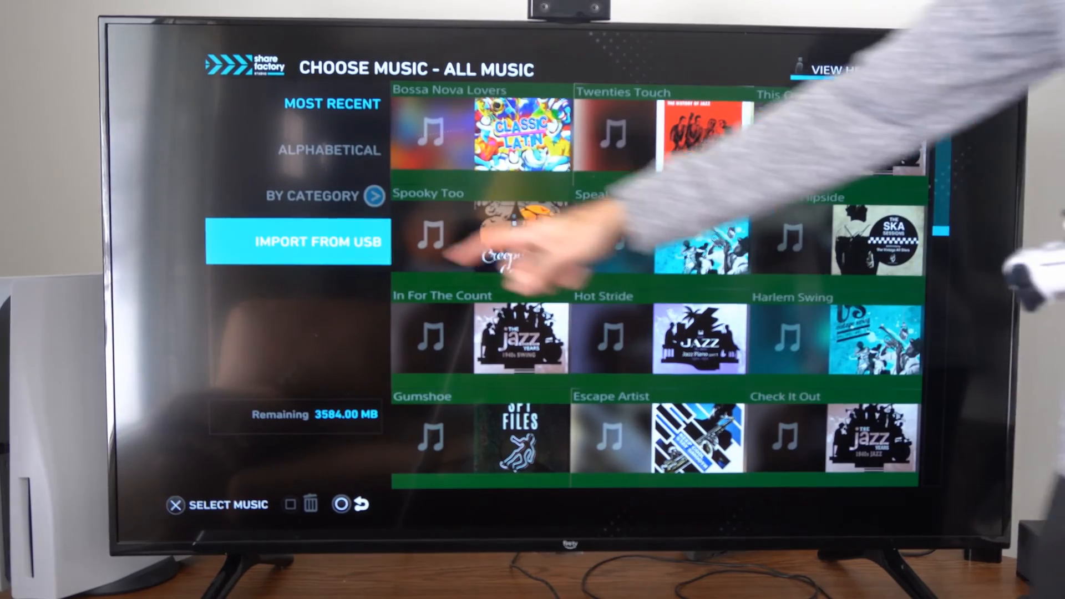
pyautogui.click(296, 243)
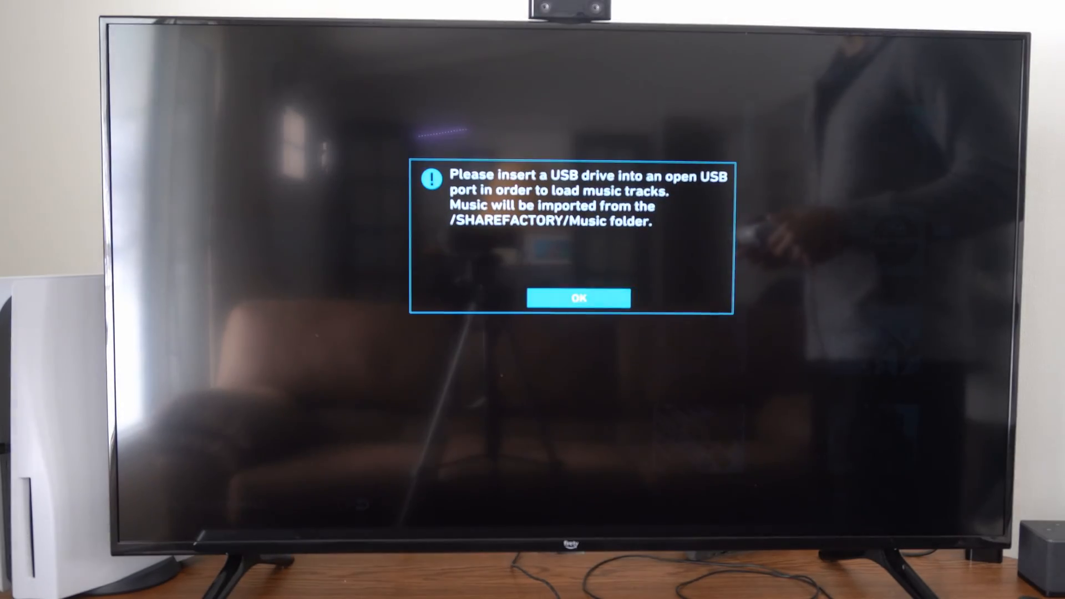
pyautogui.click(578, 298)
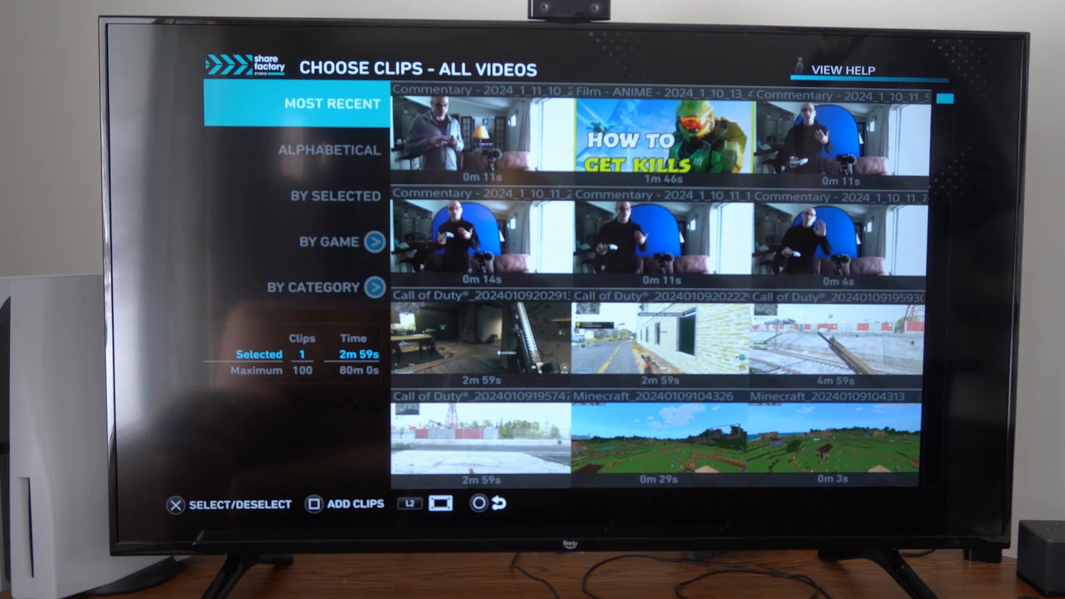
# Filter Choose Clips by category to Imported Videos, showing the 7s and 5s clips
pyautogui.click(320, 287)
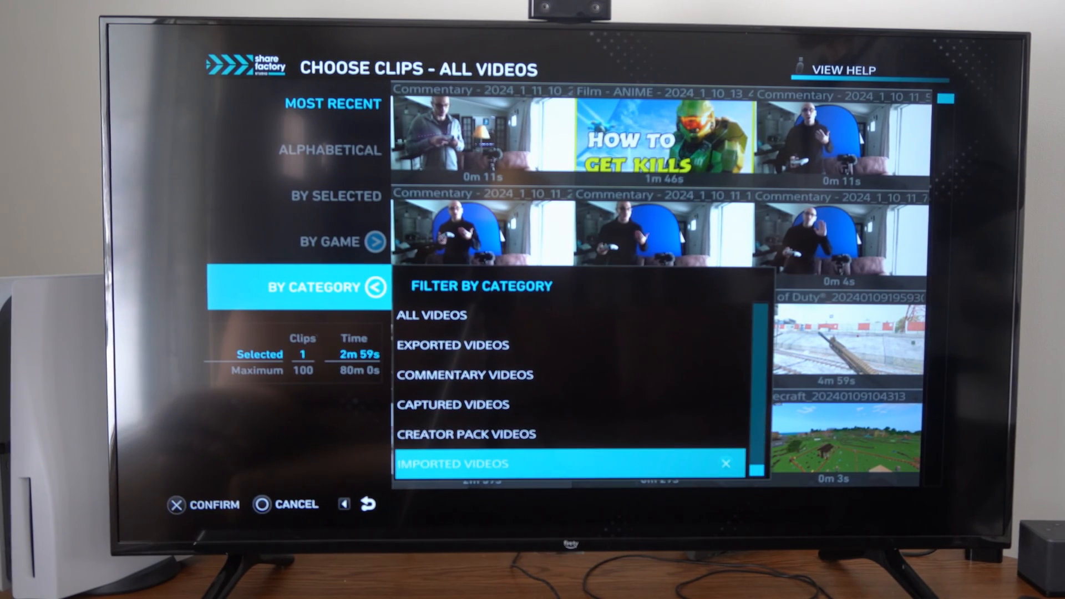
pyautogui.click(455, 464)
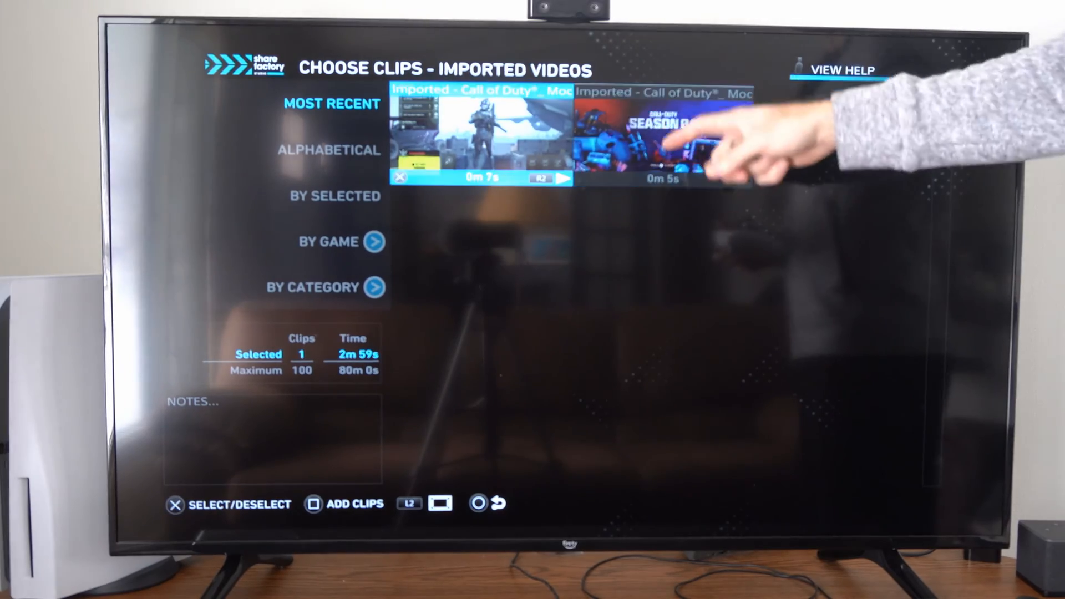